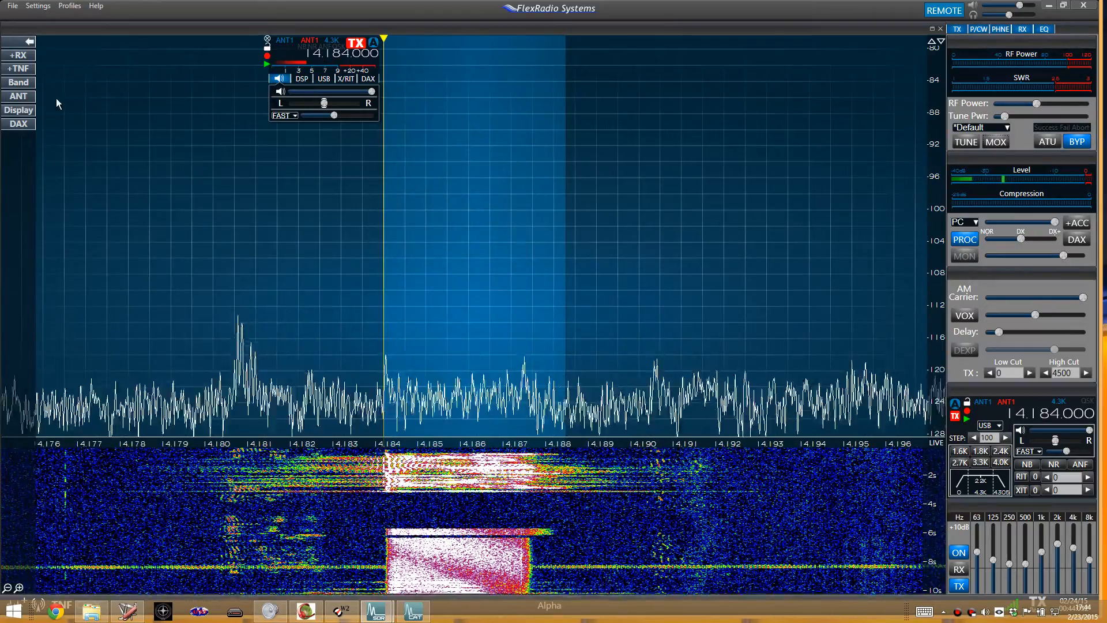
Pan the panadapter to show about 14.268–14.348 MHz, leaving the 14.184 MHz slice off-screen.
{"action": "left_click", "coordinate": [18, 109]}
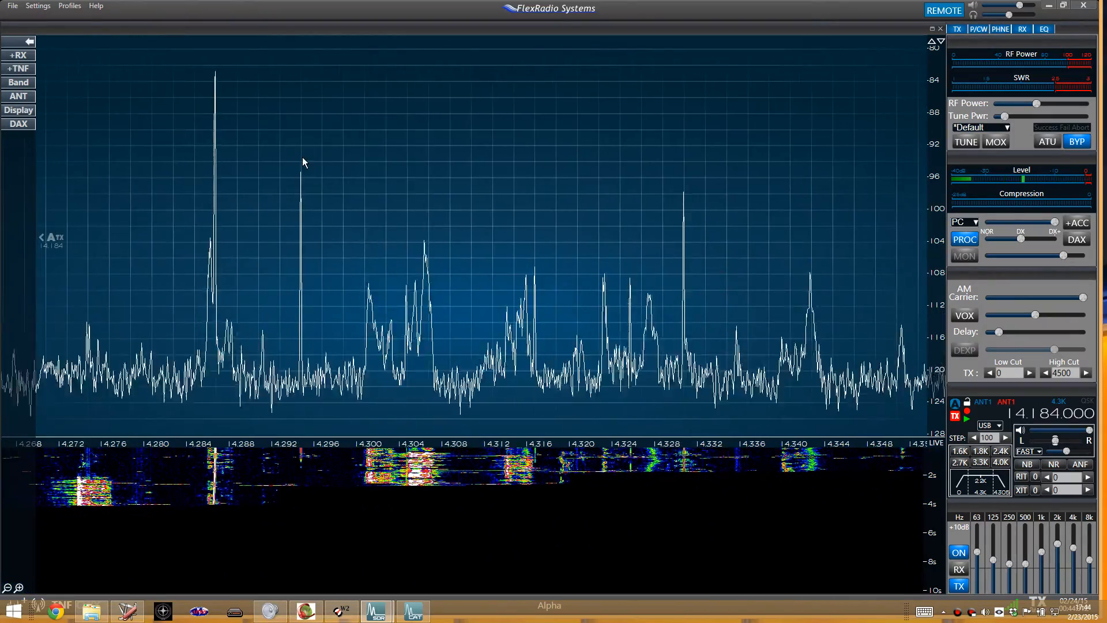
Return to the 14.184 MHz slice and zoom the panadapter to about 14.180–14.190 MHz.
{"action": "left_click", "coordinate": [18, 110]}
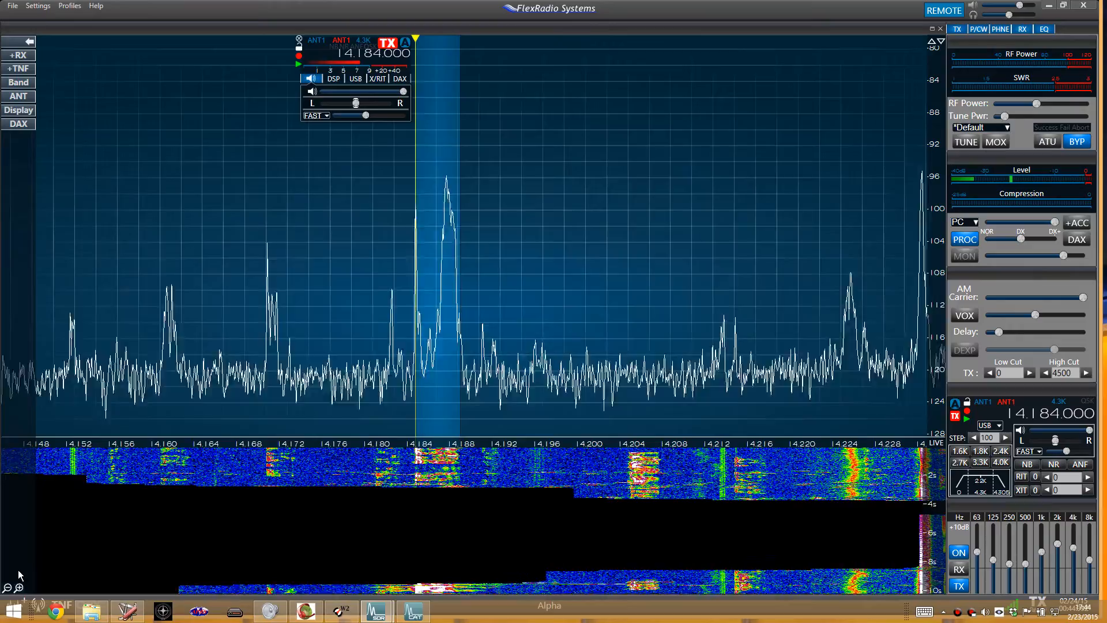
{"action": "left_click", "coordinate": [19, 589]}
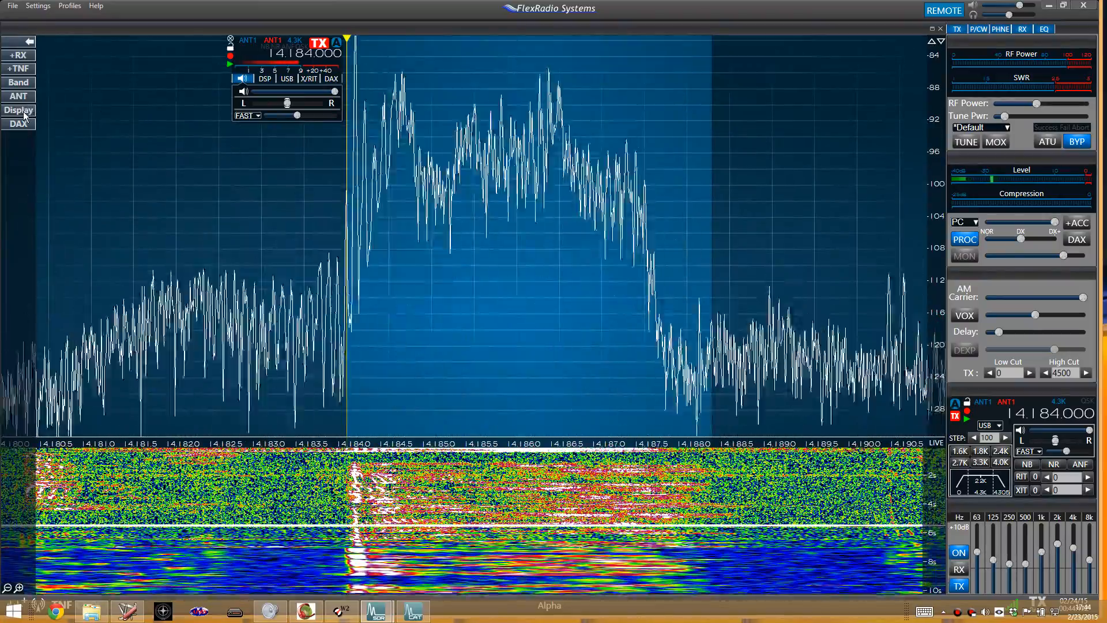
Enlarge the waterfall and narrow the span to about 14.183–14.189 MHz around the signal.
{"action": "left_click", "coordinate": [17, 110]}
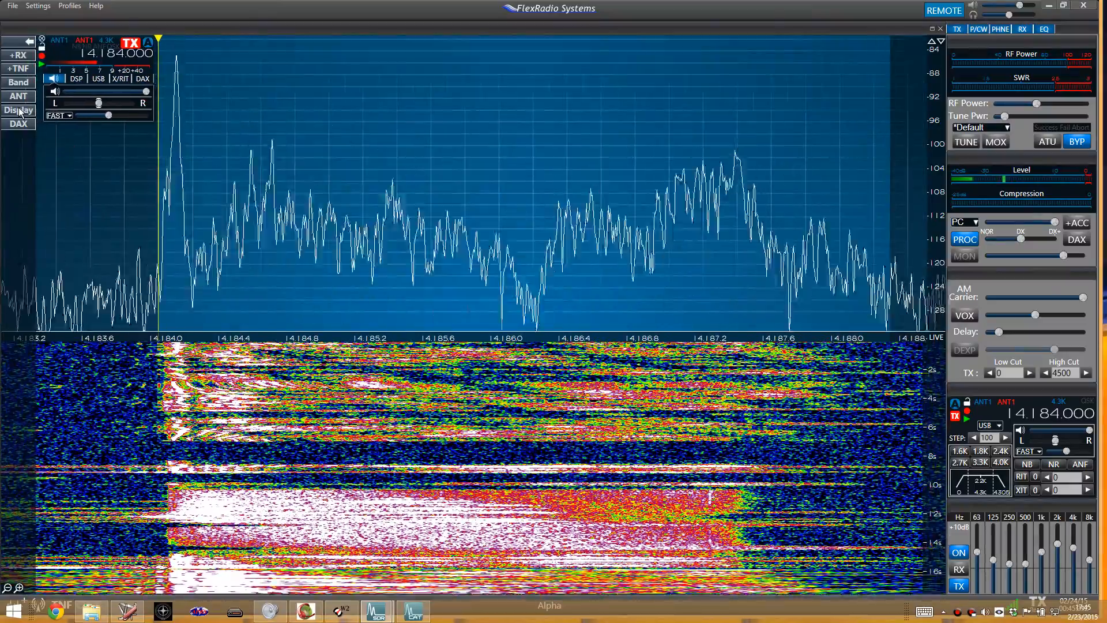
Widen the panadapter span back to about 14.180–14.190 MHz over the enlarged waterfall.
{"action": "left_click", "coordinate": [17, 111]}
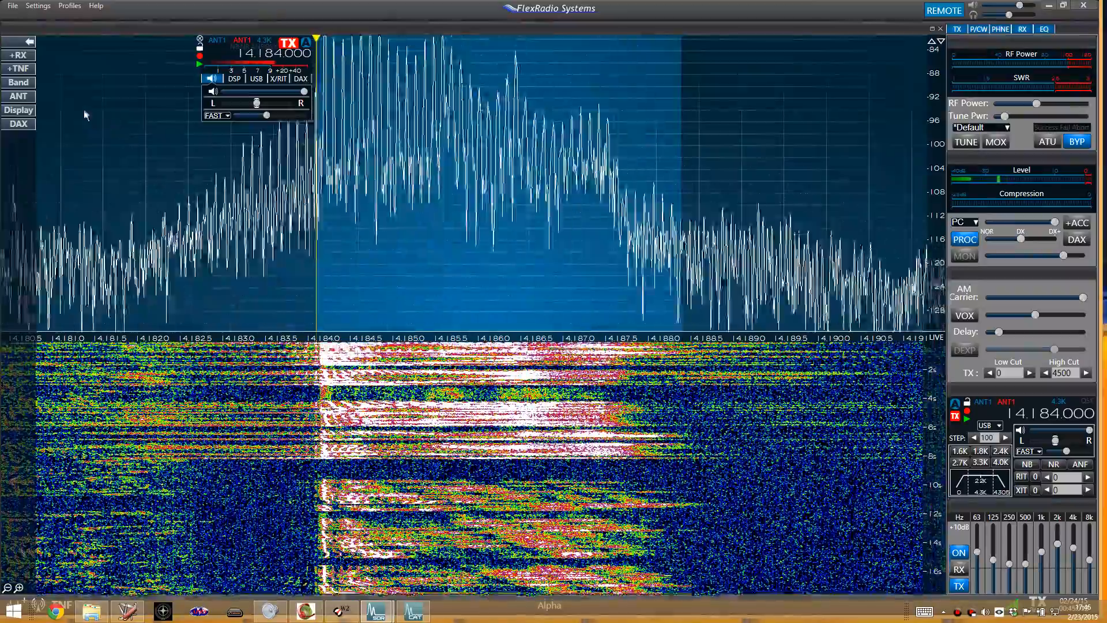
Zoom out to about 14.175–14.196 MHz with a shorter waterfall and bring up the display settings.
{"action": "left_click", "coordinate": [18, 110]}
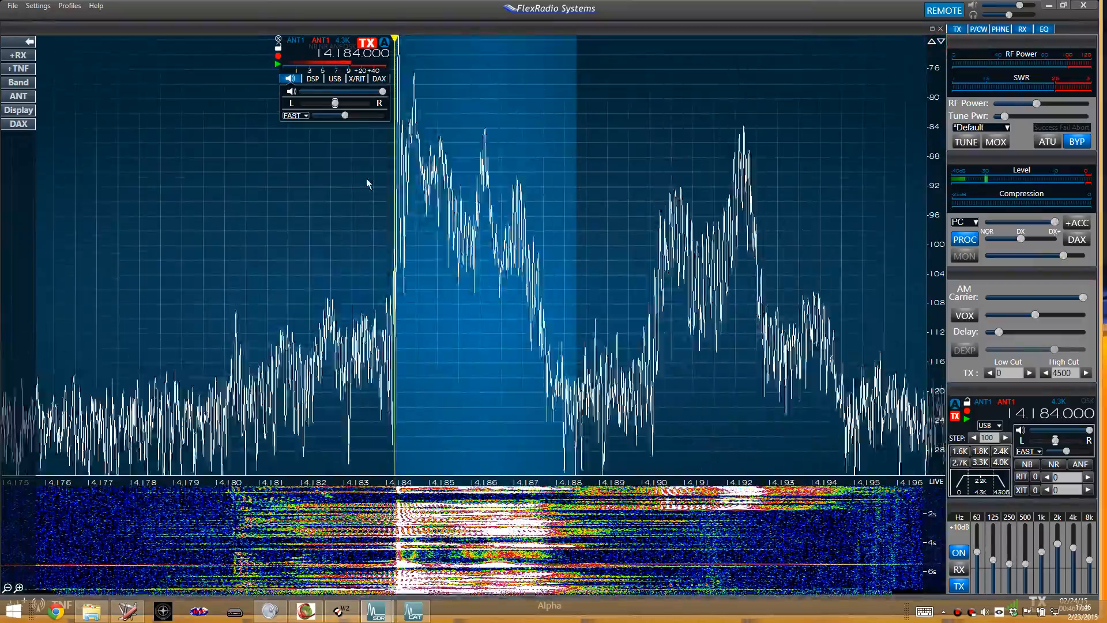
{"action": "left_click", "coordinate": [19, 110]}
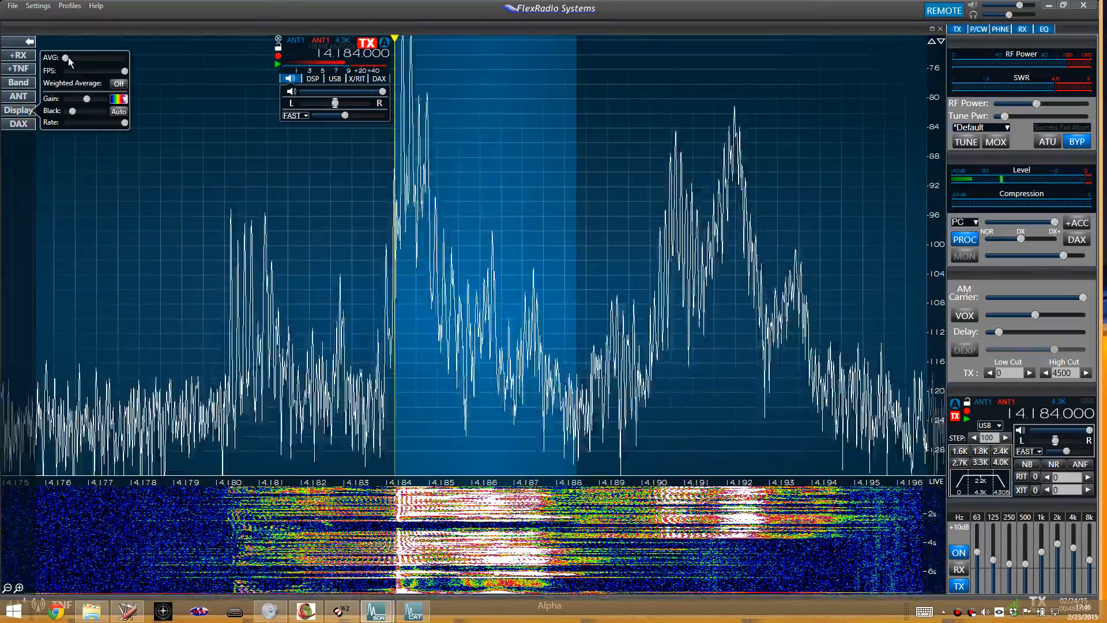
Raise display averaging, settle it at about 42 for a smoother trace, then close the settings panel.
{"action": "left_click_drag", "start_coordinate": [68, 58], "coordinate": [86, 58]}
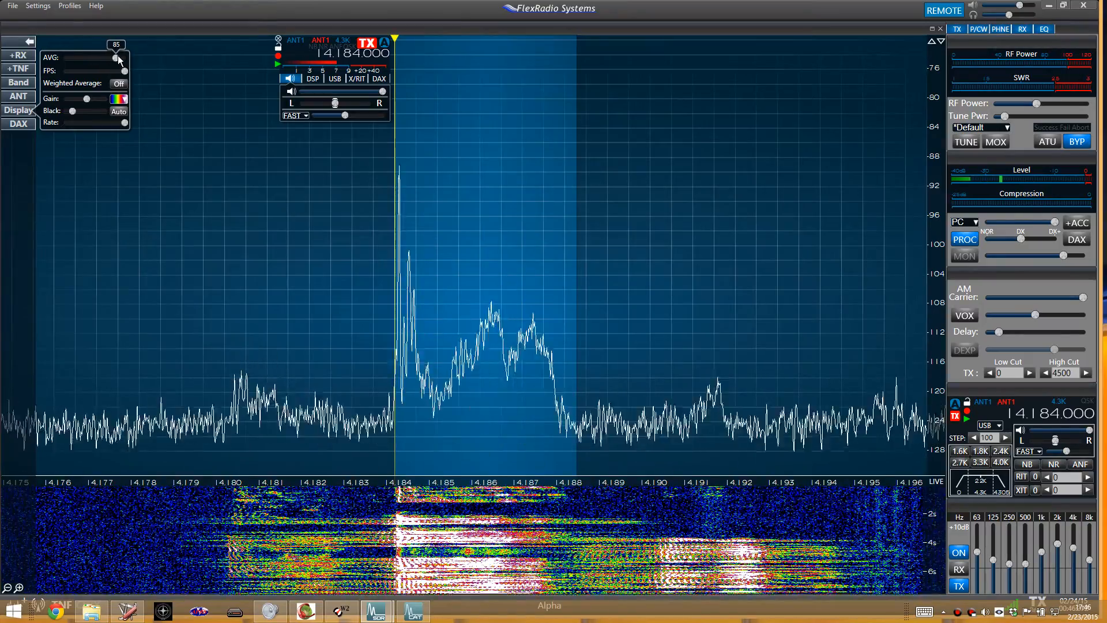
{"action": "left_click_drag", "start_coordinate": [119, 60], "coordinate": [100, 60]}
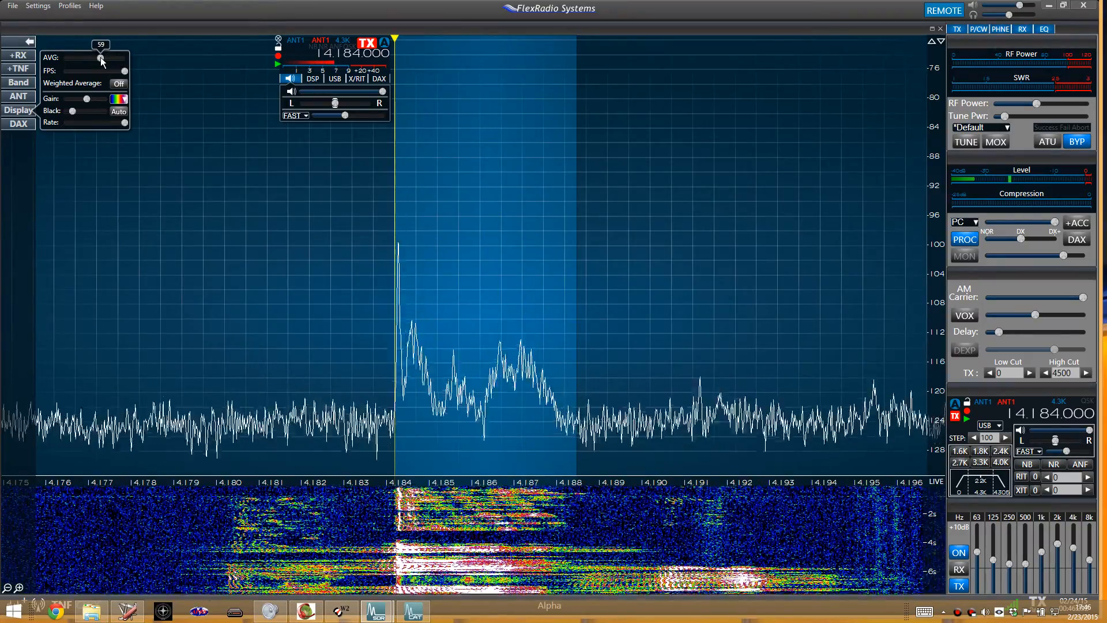
{"action": "left_click_drag", "start_coordinate": [101, 57], "coordinate": [90, 58]}
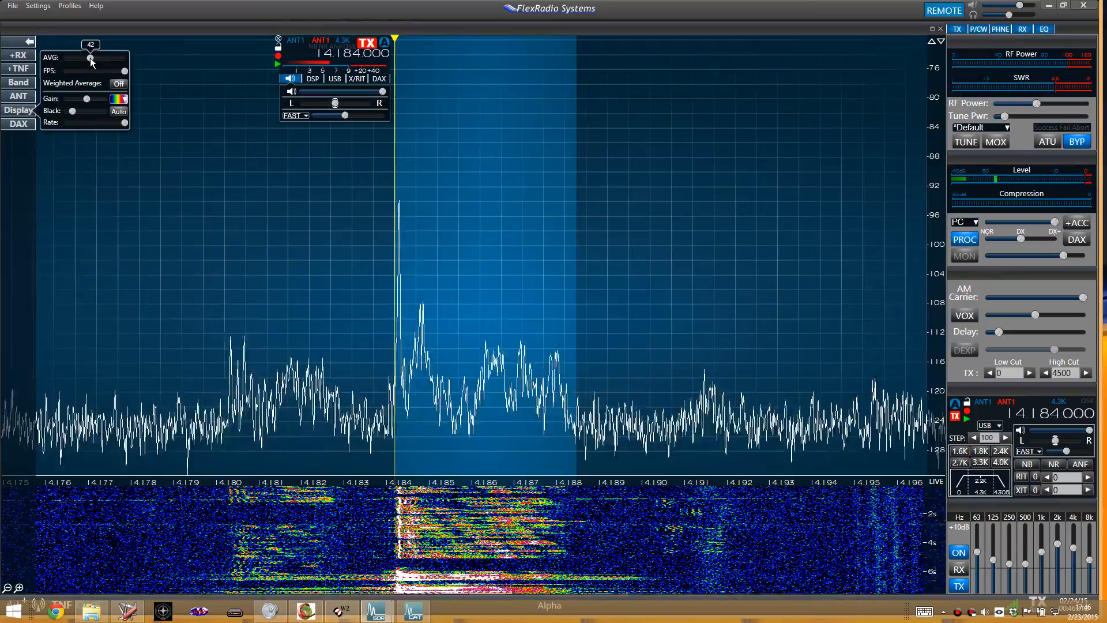
{"action": "left_click_drag", "start_coordinate": [90, 57], "coordinate": [80, 58]}
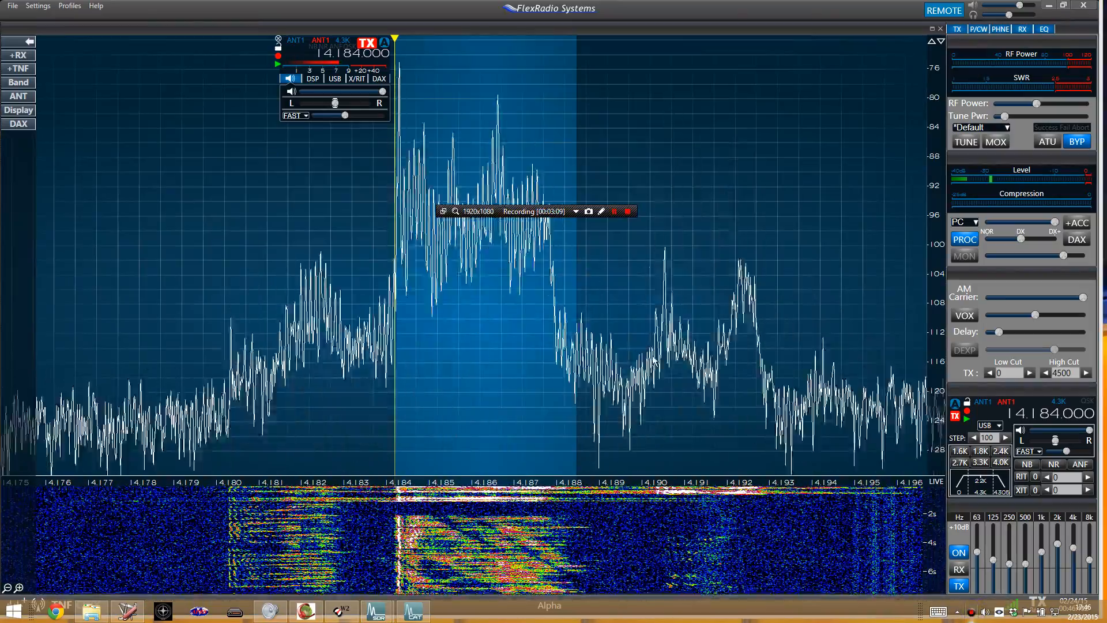
{"action": "left_click", "coordinate": [614, 212]}
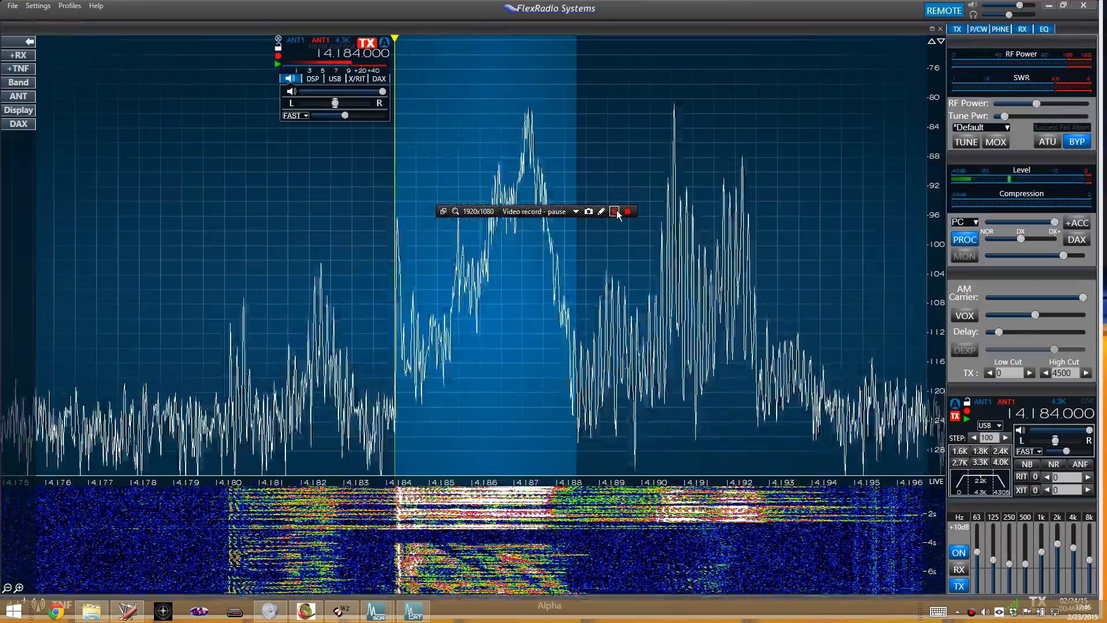